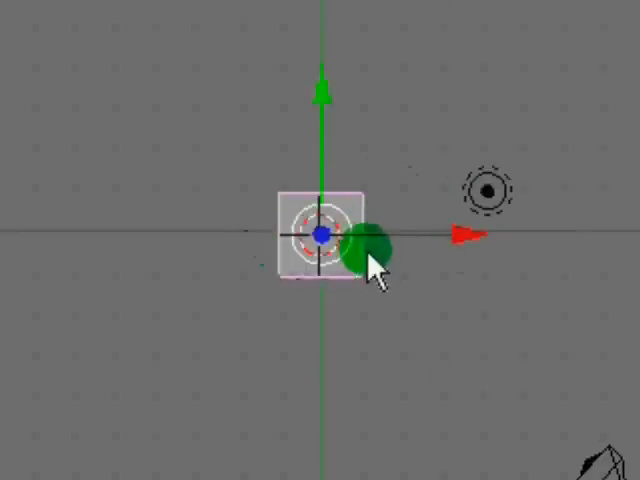
Move the starting object away from the scene centre in the 3D view
{"action": "left_click_drag", "start_coordinate": [370, 250], "coordinate": [324, 244]}
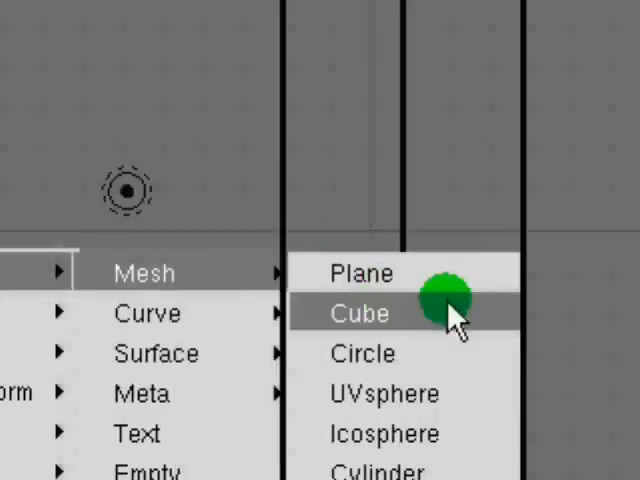
Add two cube meshes, repositioning the 3D cursor between them
{"action": "left_click", "coordinate": [360, 312]}
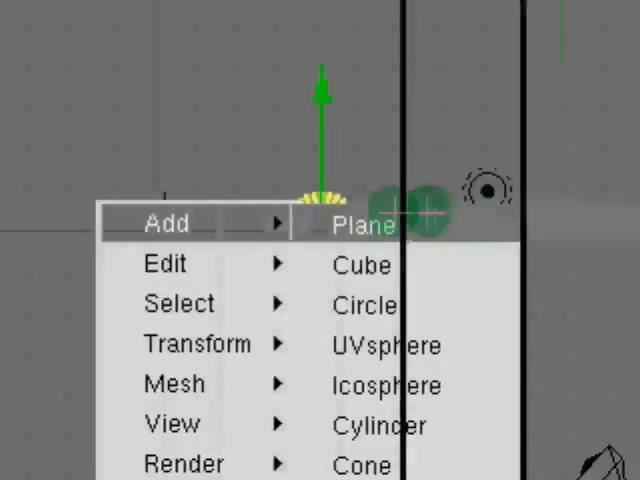
{"action": "left_click", "coordinate": [386, 384]}
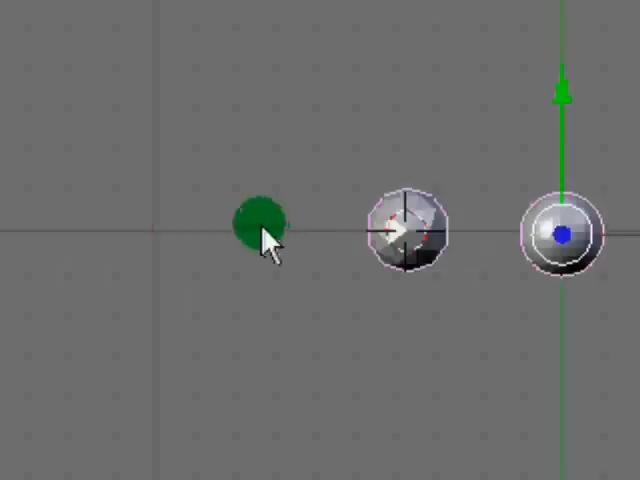
{"action": "left_click", "coordinate": [256, 236]}
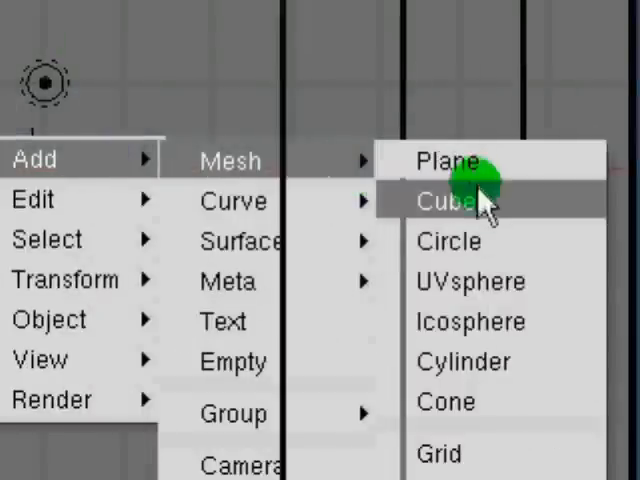
{"action": "left_click", "coordinate": [448, 200]}
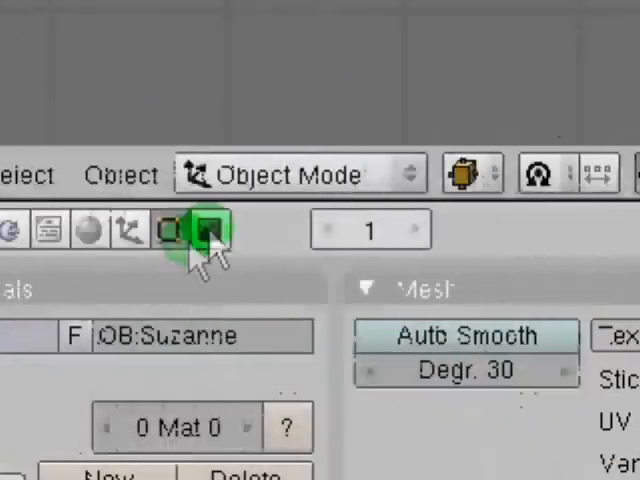
Give the Suzanne monkey mesh a Decimate modifier from the Editing buttons
{"action": "left_click", "coordinate": [166, 230]}
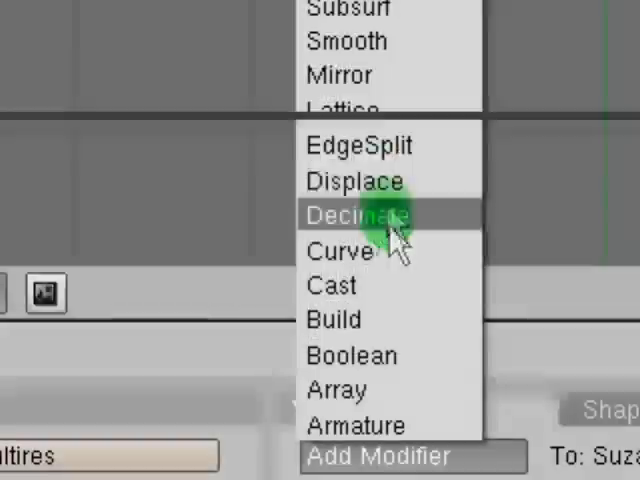
{"action": "left_click", "coordinate": [350, 214]}
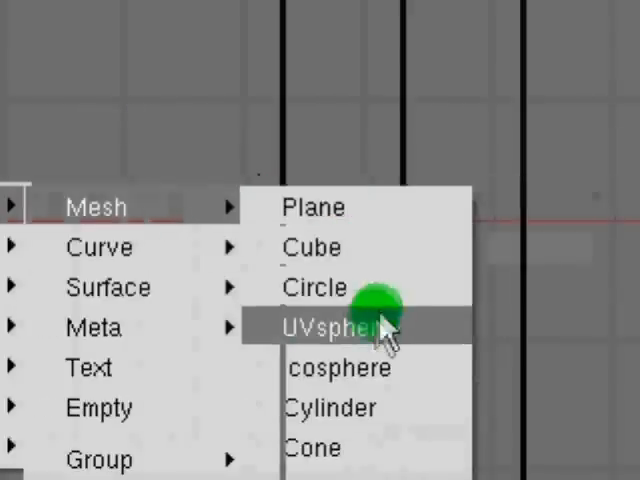
Add a UV sphere mesh and an icosphere mesh to the scene
{"action": "left_click", "coordinate": [330, 328]}
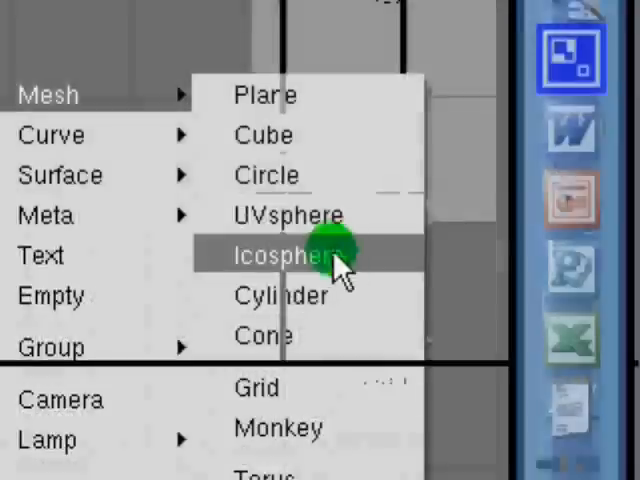
{"action": "left_click", "coordinate": [288, 256]}
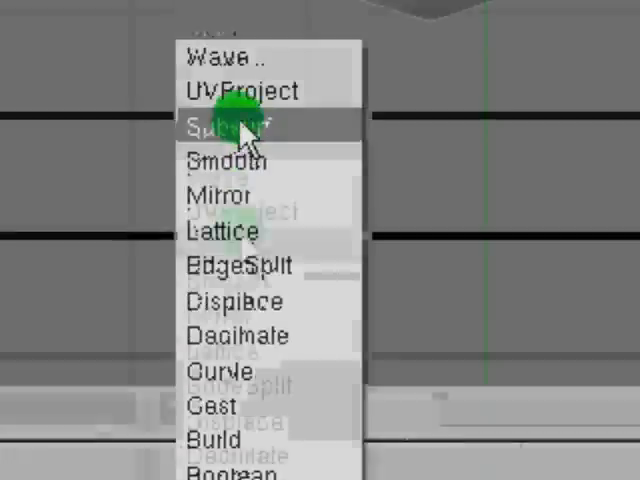
Add a Subsurf modifier to the sphere mesh to smooth it
{"action": "left_click", "coordinate": [236, 126]}
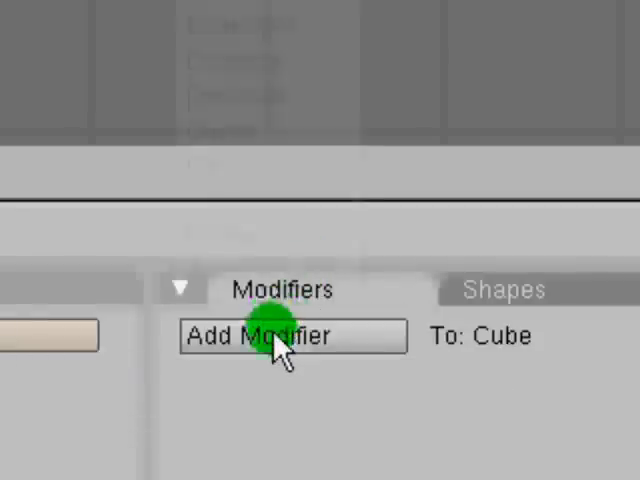
Add a Subsurf modifier to the Cube from its modifier list
{"action": "left_click", "coordinate": [292, 336]}
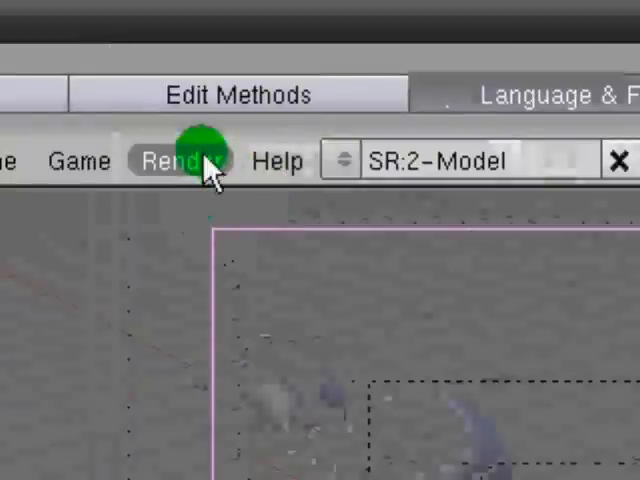
Bring up the Render menu from the top header
{"action": "left_click", "coordinate": [182, 160]}
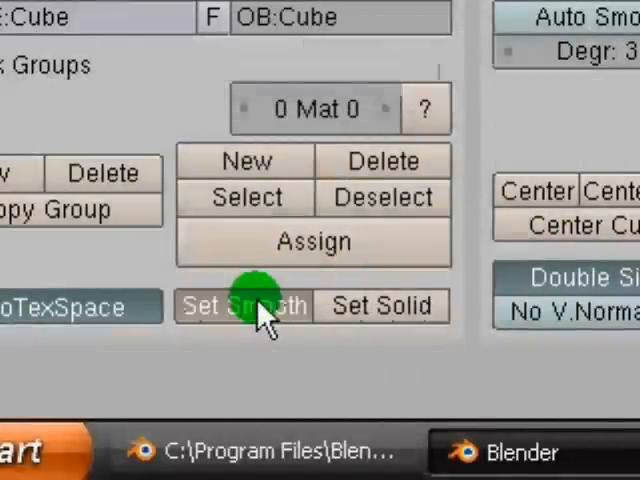
Apply Set Smooth to the Cube in the Link and Materials panel
{"action": "left_click", "coordinate": [244, 306]}
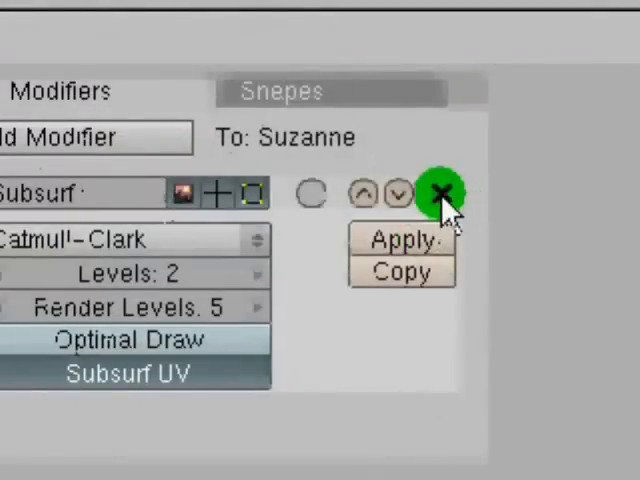
Delete Suzanne's Subsurf modifier and apply Set Smooth to the monkey
{"action": "left_click", "coordinate": [440, 194]}
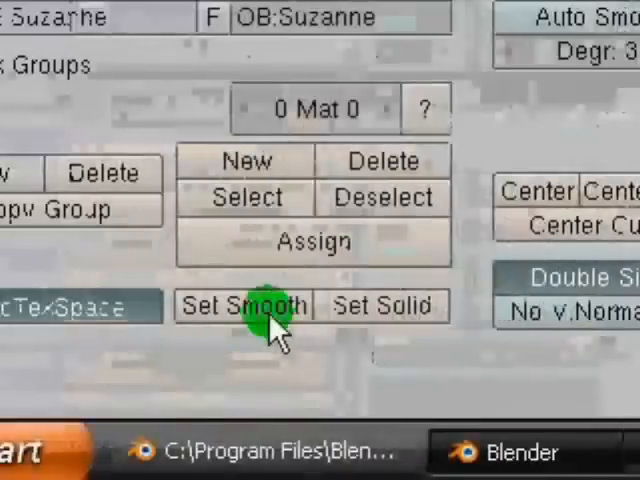
{"action": "left_click", "coordinate": [242, 306]}
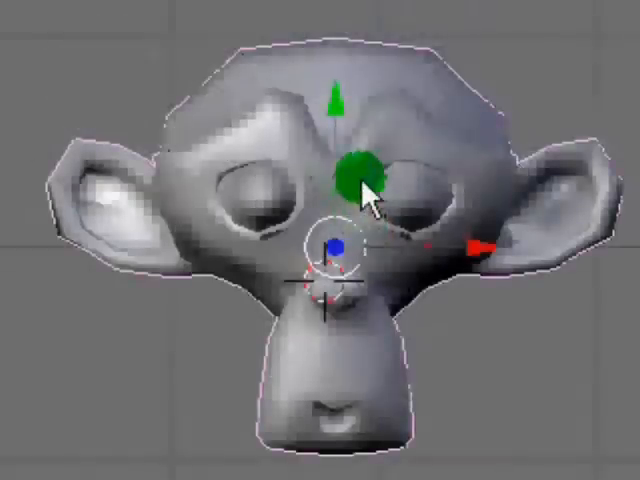
{"action": "left_click_drag", "start_coordinate": [360, 176], "coordinate": [318, 236]}
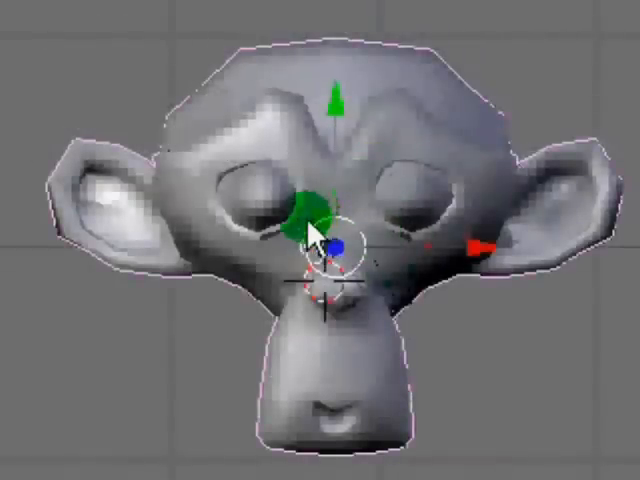